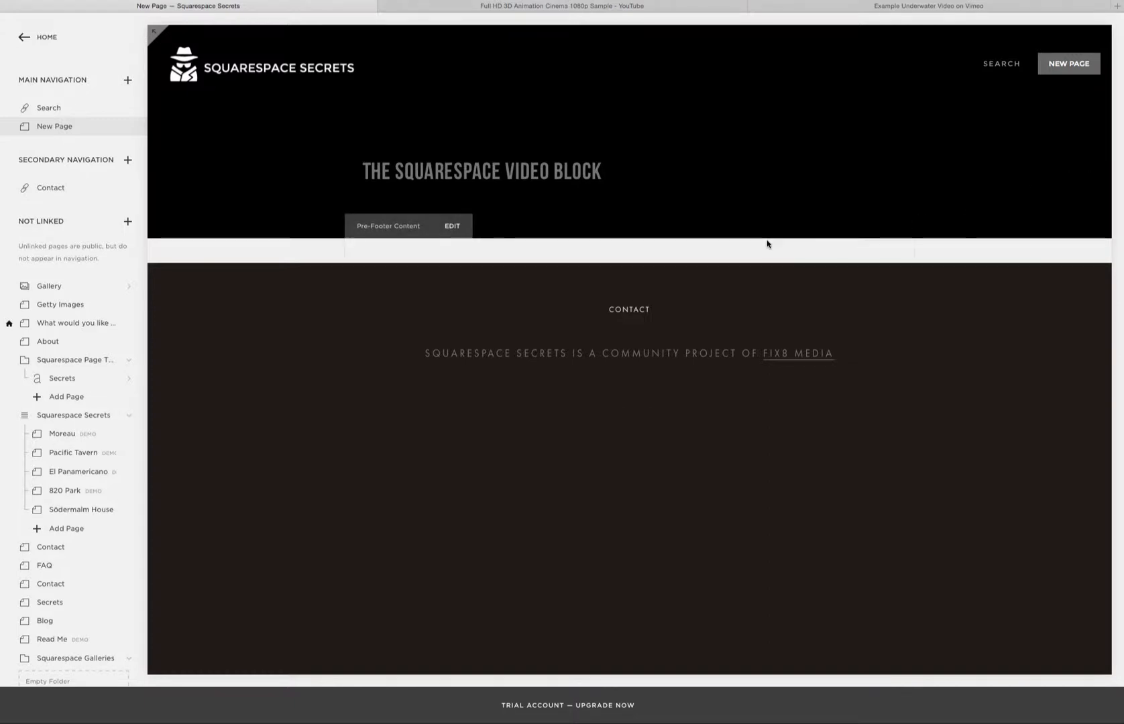
mouse_move(278, 135)
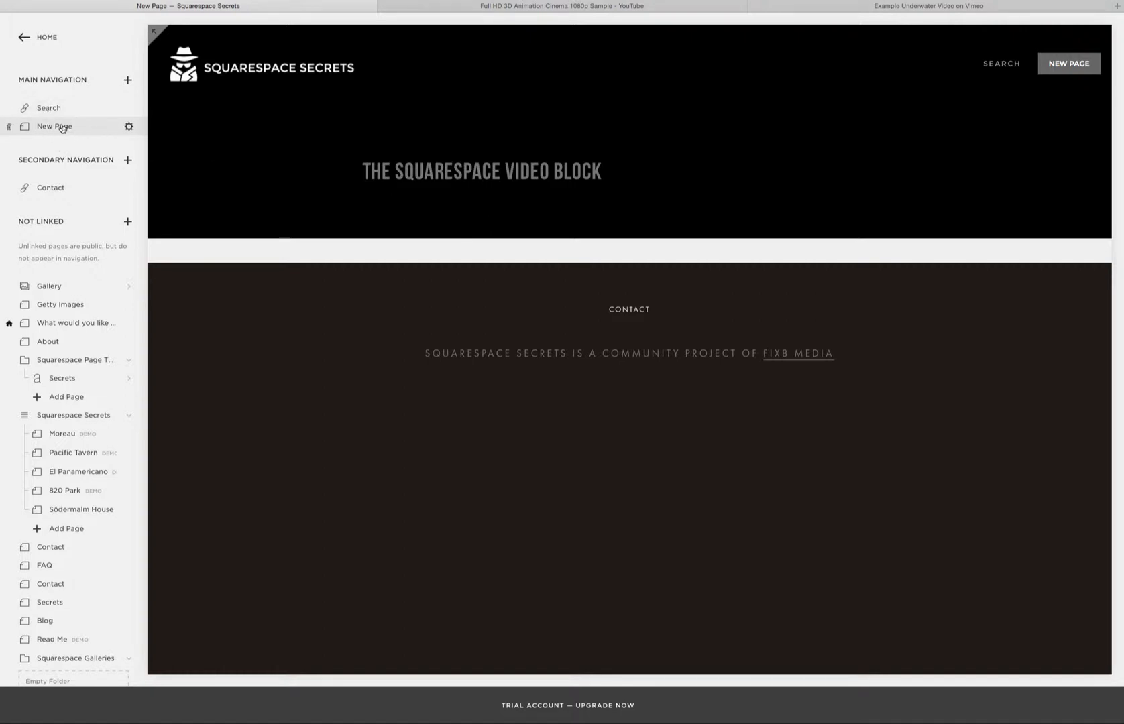
mouse_move(65, 127)
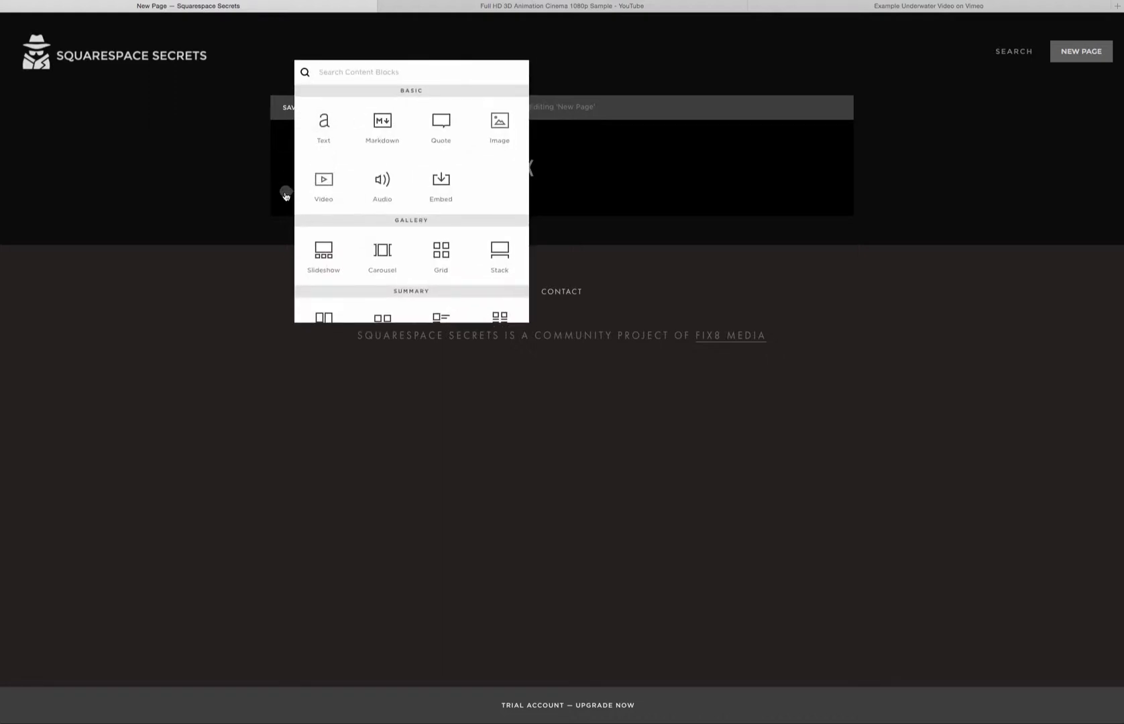
mouse_move(323, 181)
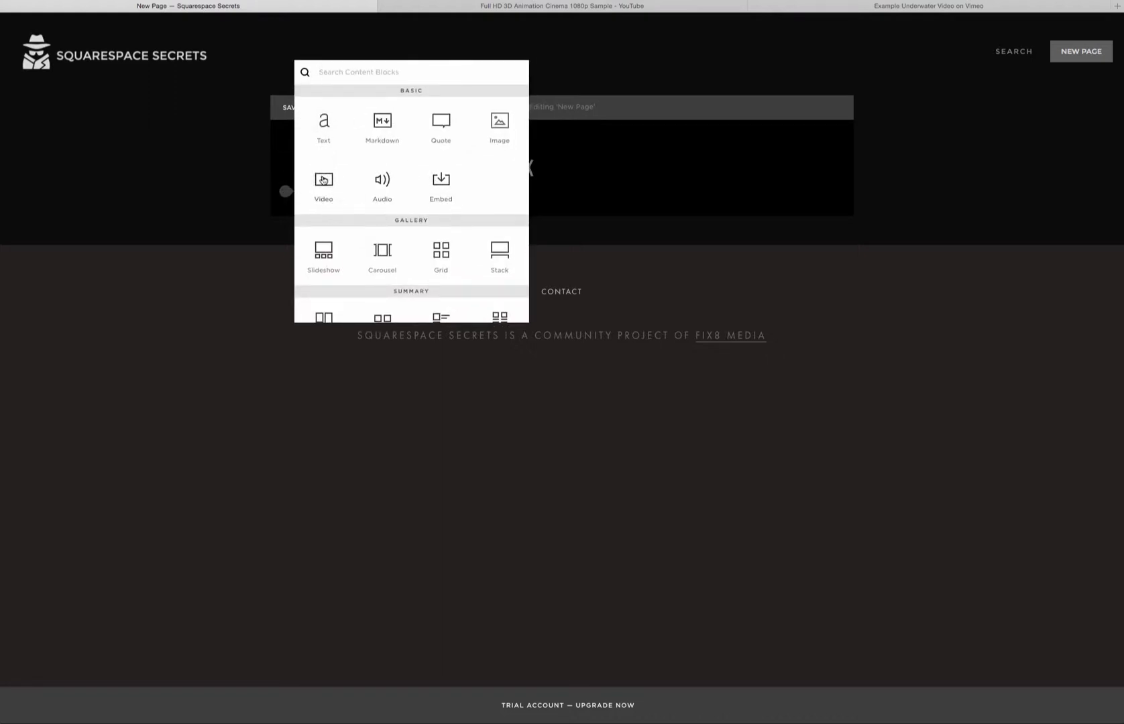
Insert an empty Video block below the New Page title.
click(324, 180)
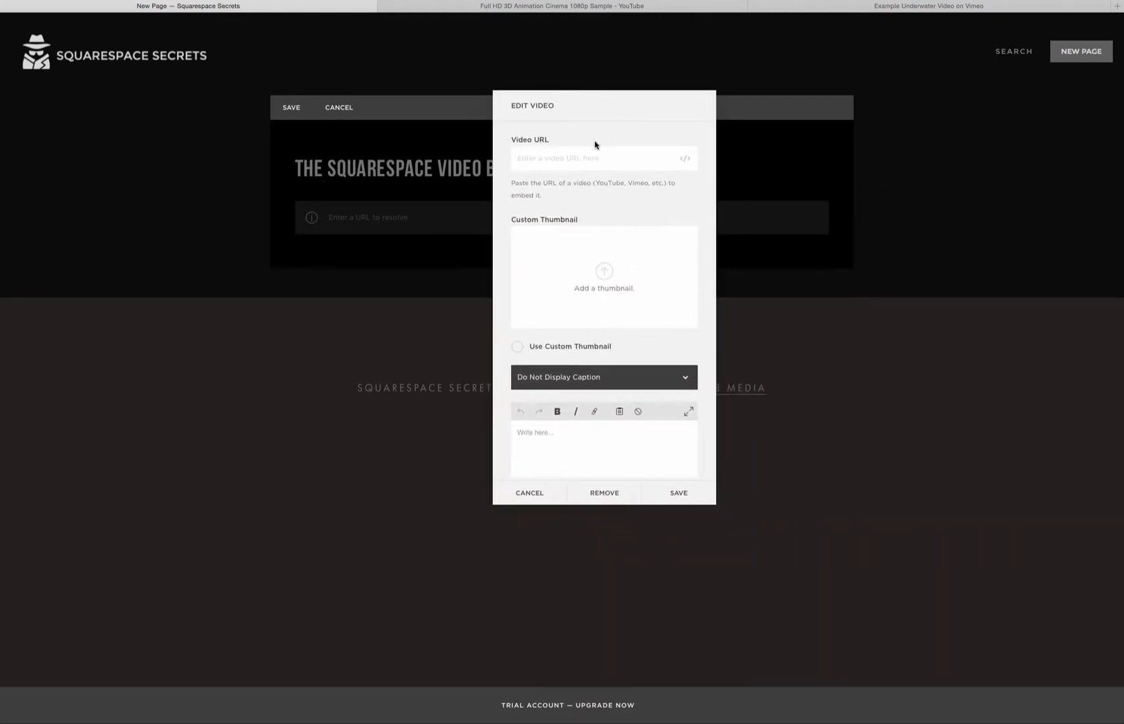
mouse_move(556, 19)
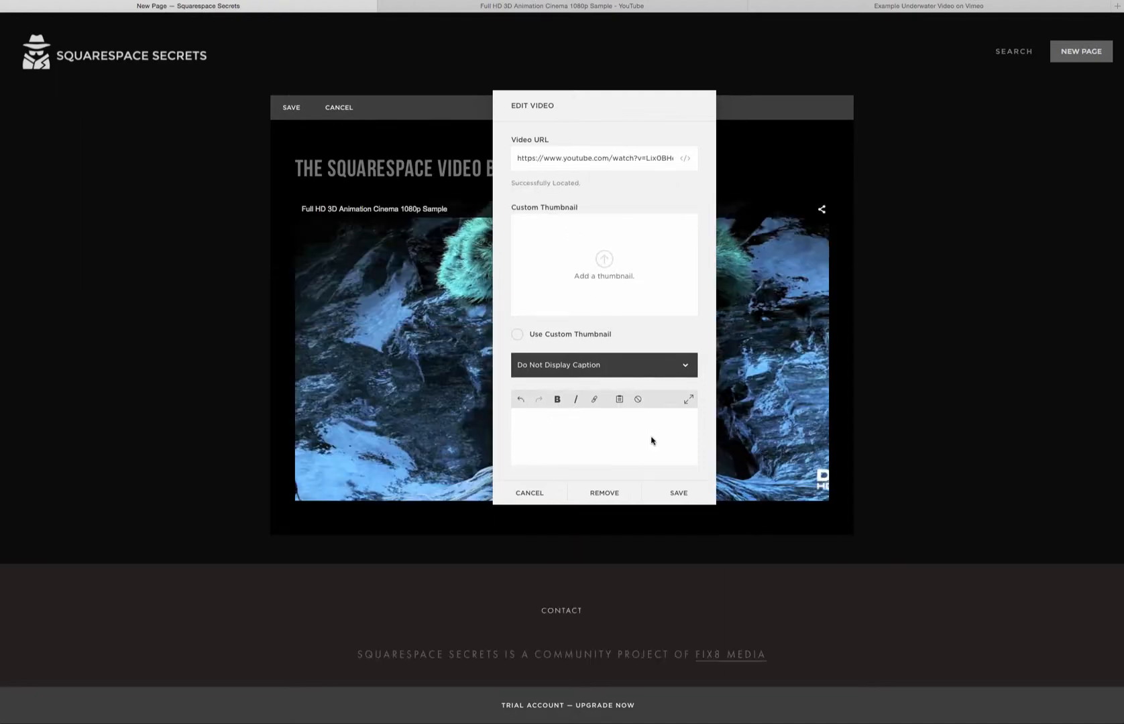
Save the YouTube 3D animation link in the video block and select the block.
click(679, 493)
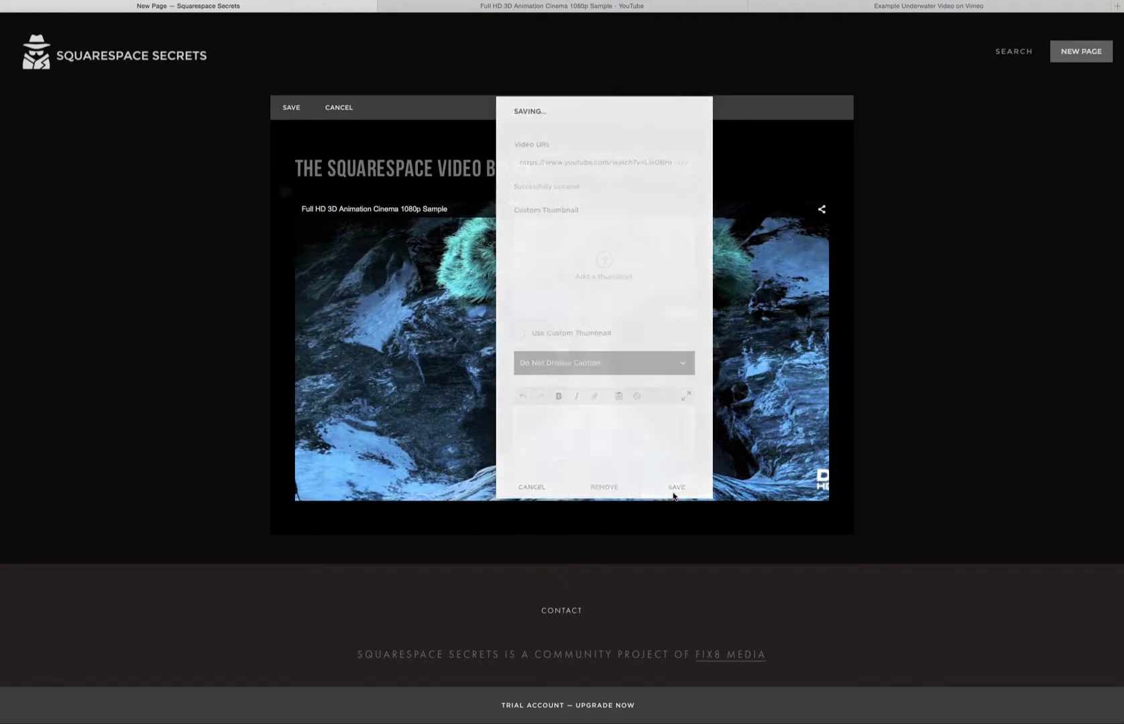
click(675, 486)
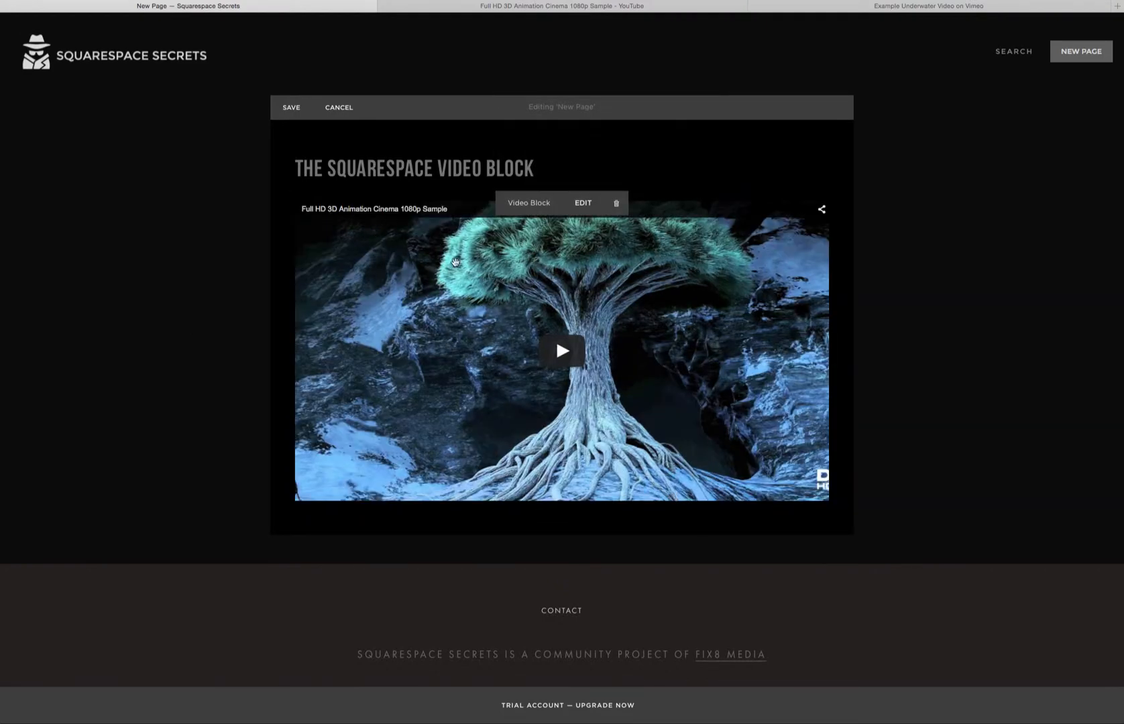
Reopen the video block settings, try the Caption Below option, and start the caption text.
click(584, 203)
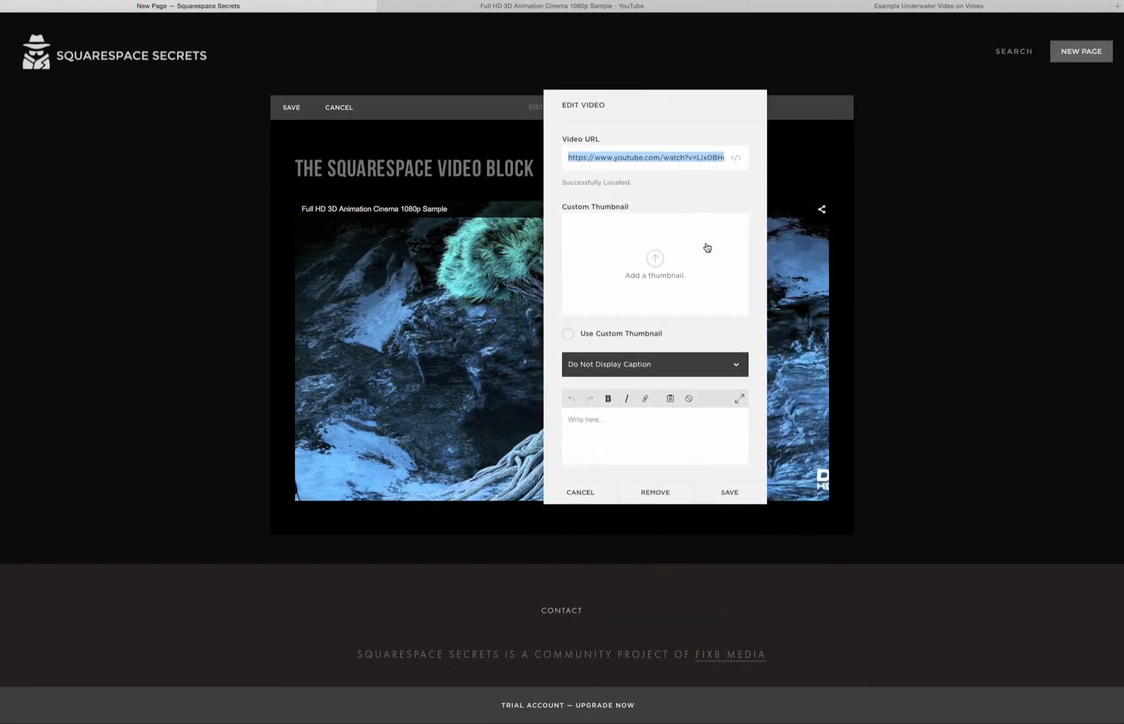
mouse_move(710, 292)
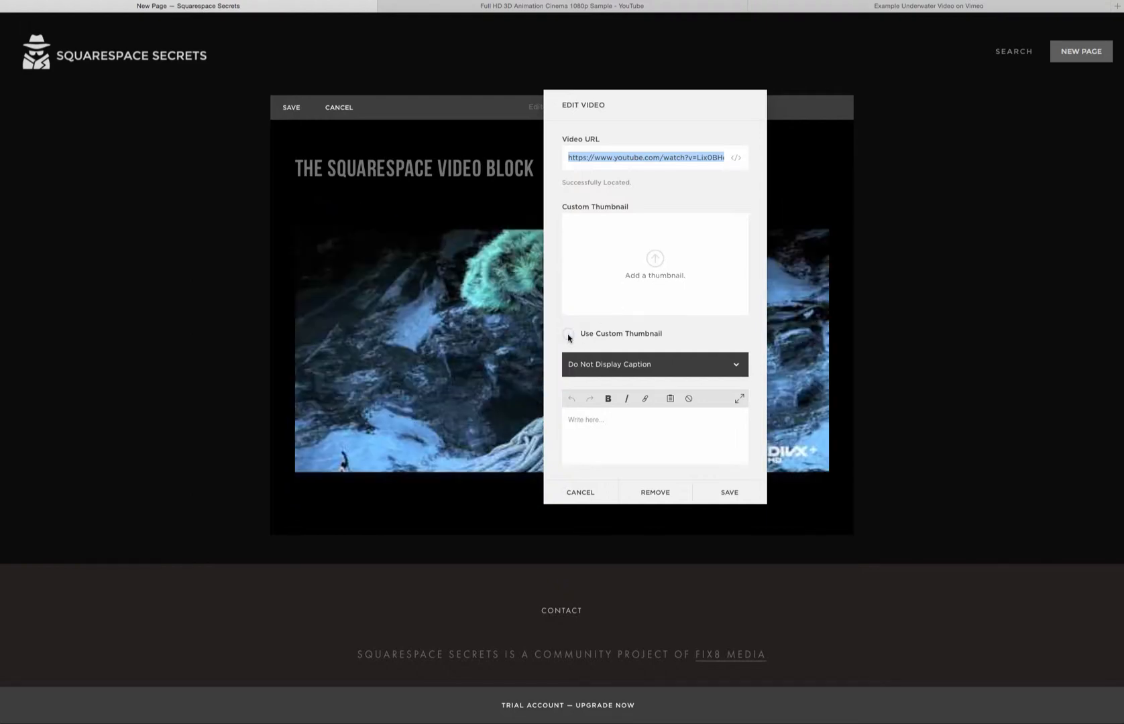
click(655, 364)
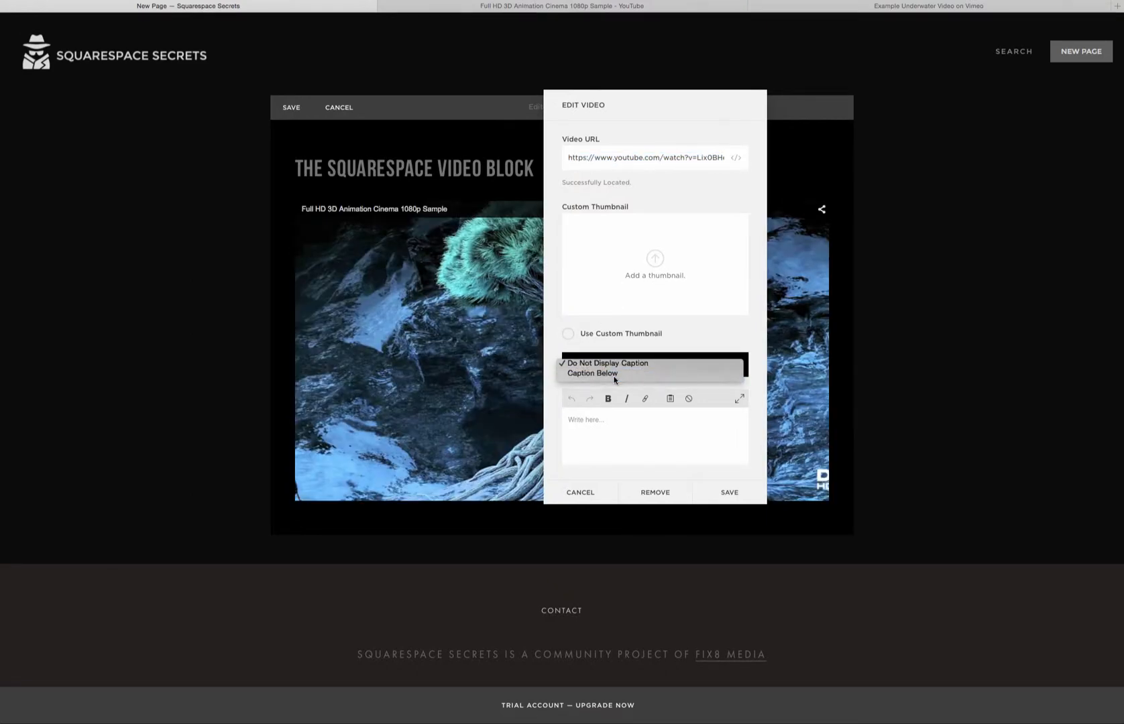
click(604, 366)
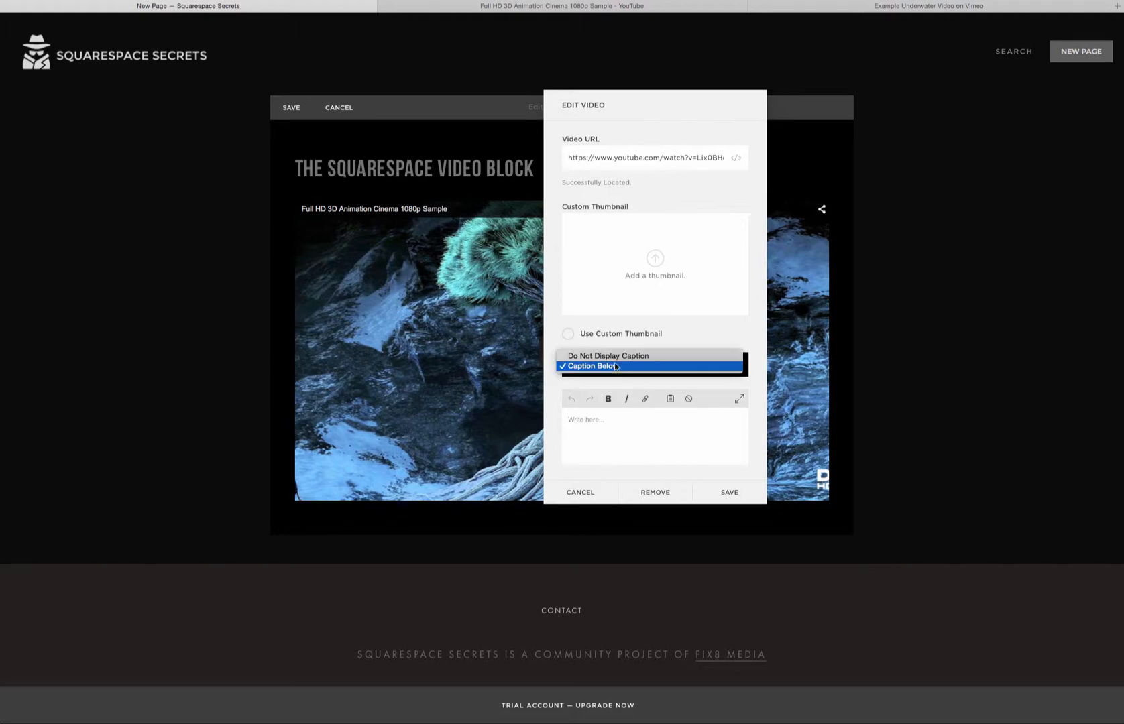
click(609, 355)
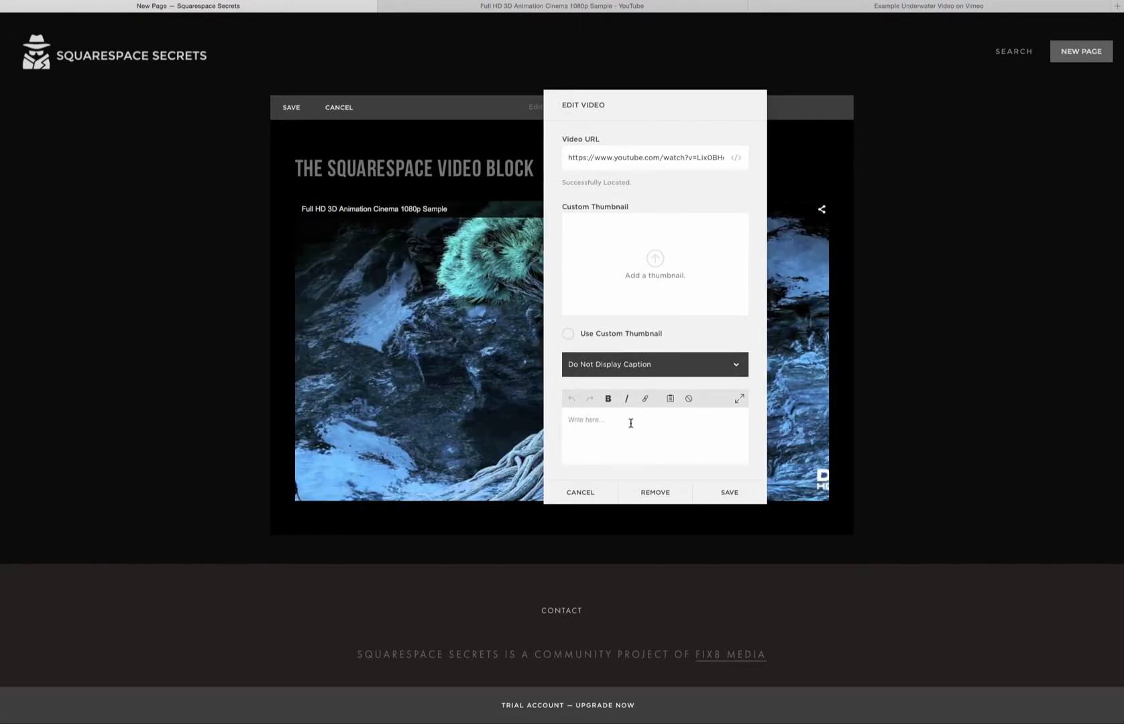
click(927, 6)
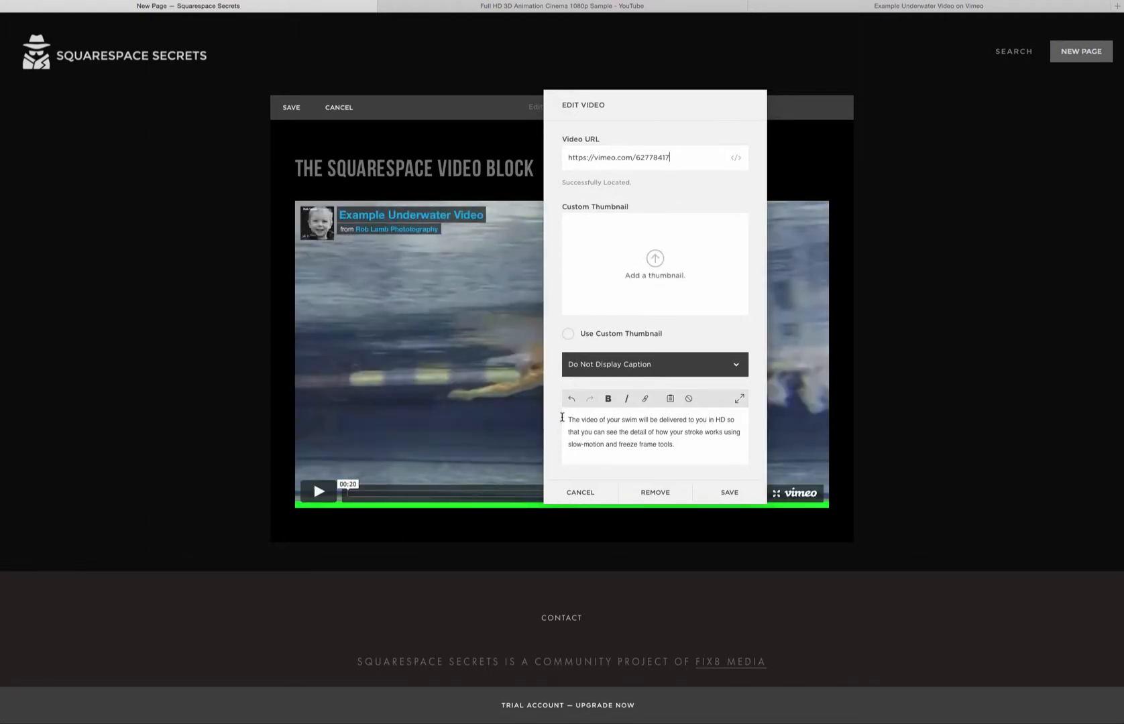
Set the swim caption to display below the Vimeo underwater video, opening the embed code editor.
click(673, 444)
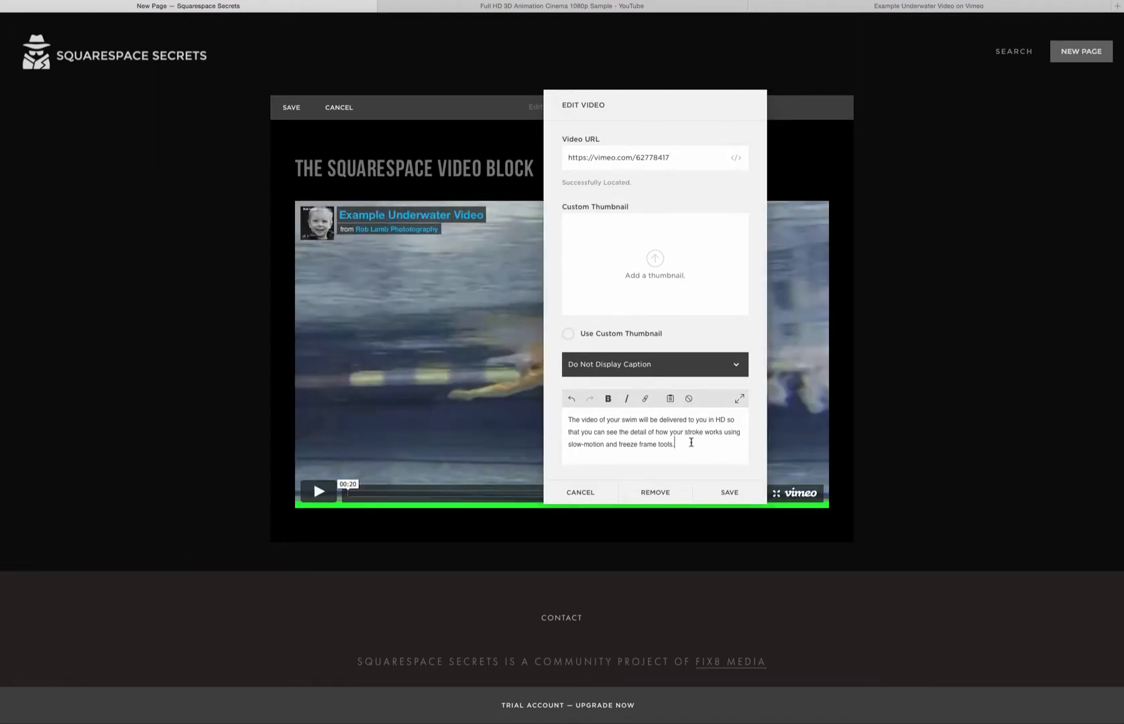
click(655, 364)
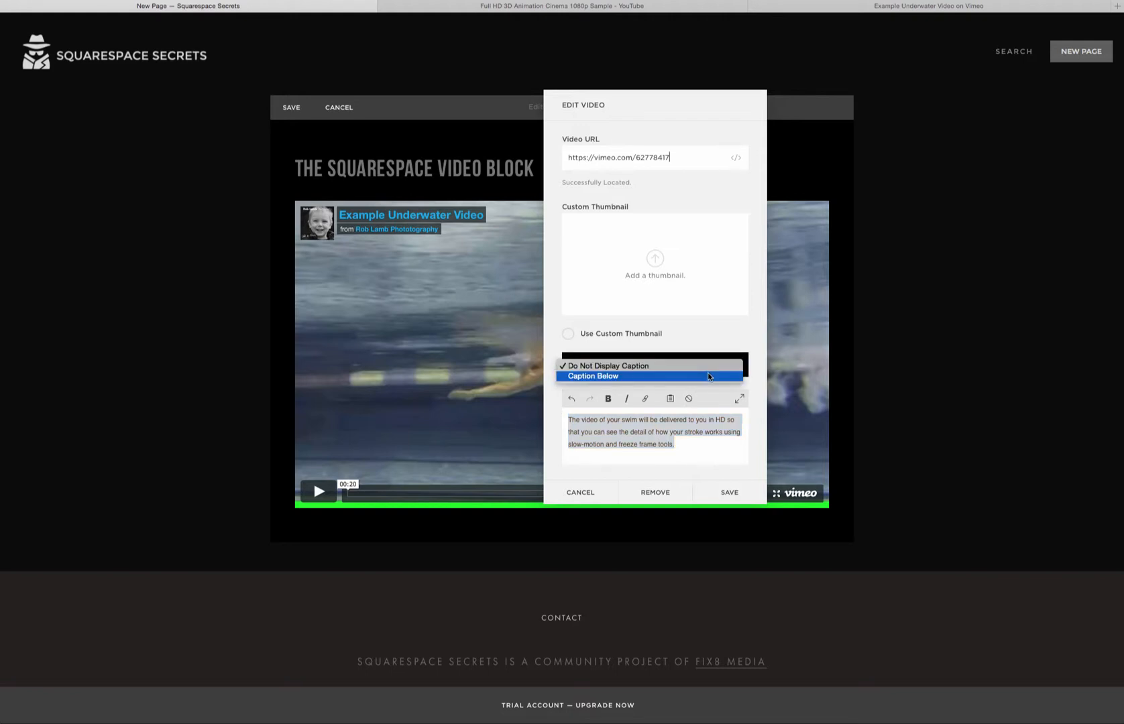
click(592, 376)
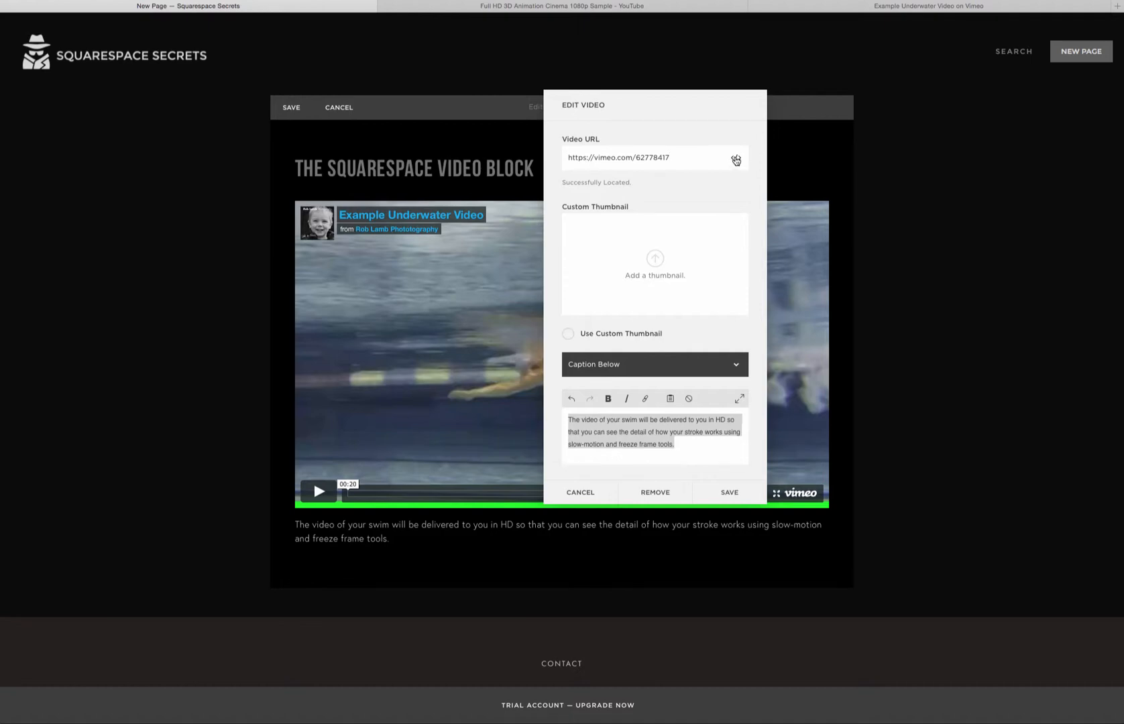
click(737, 159)
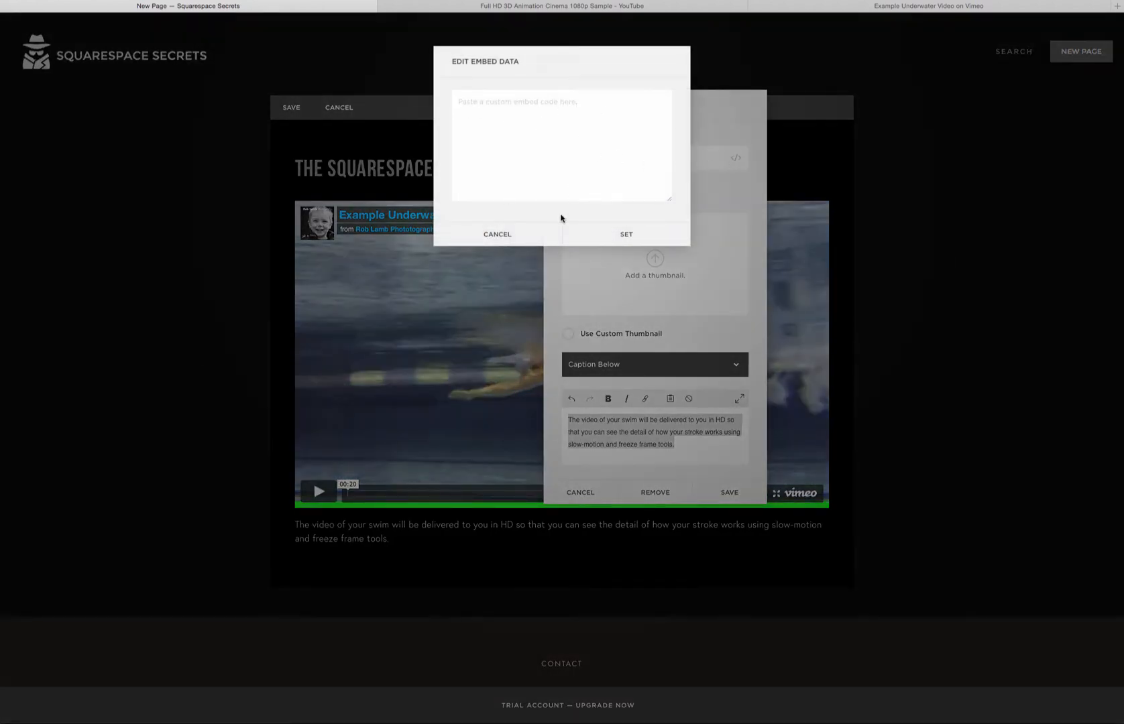
Cancel the Edit Embed Data dialog without changes, saving the captioned video block.
click(497, 234)
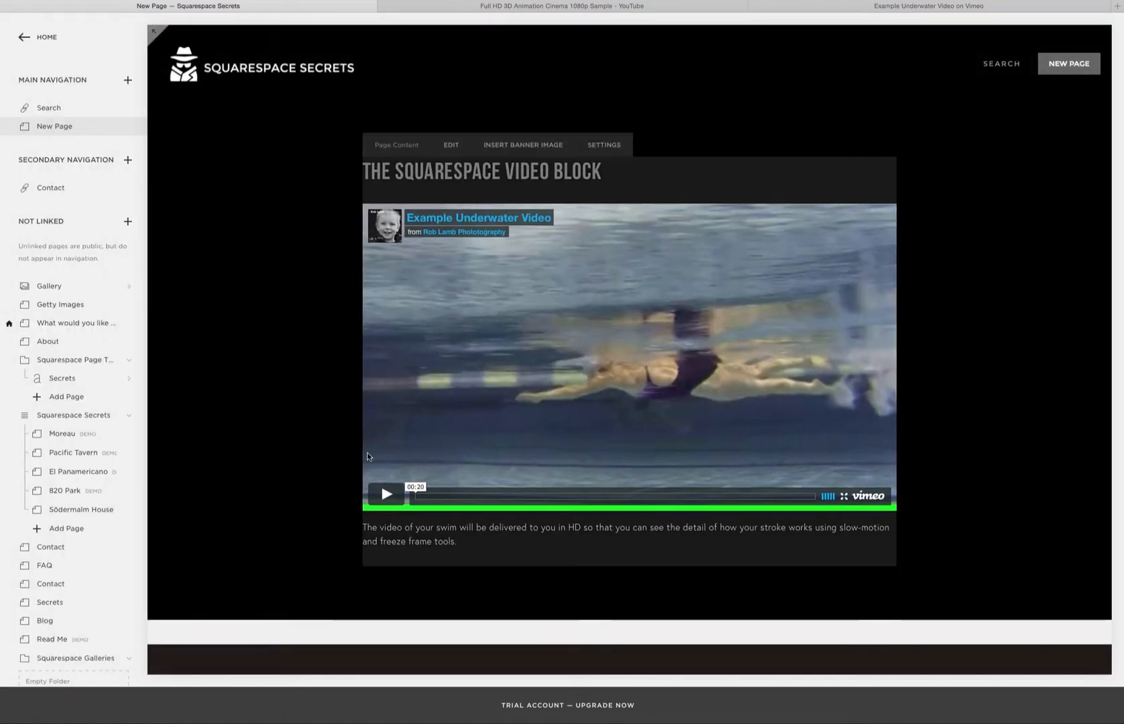
Play the embedded Vimeo underwater video.
click(386, 494)
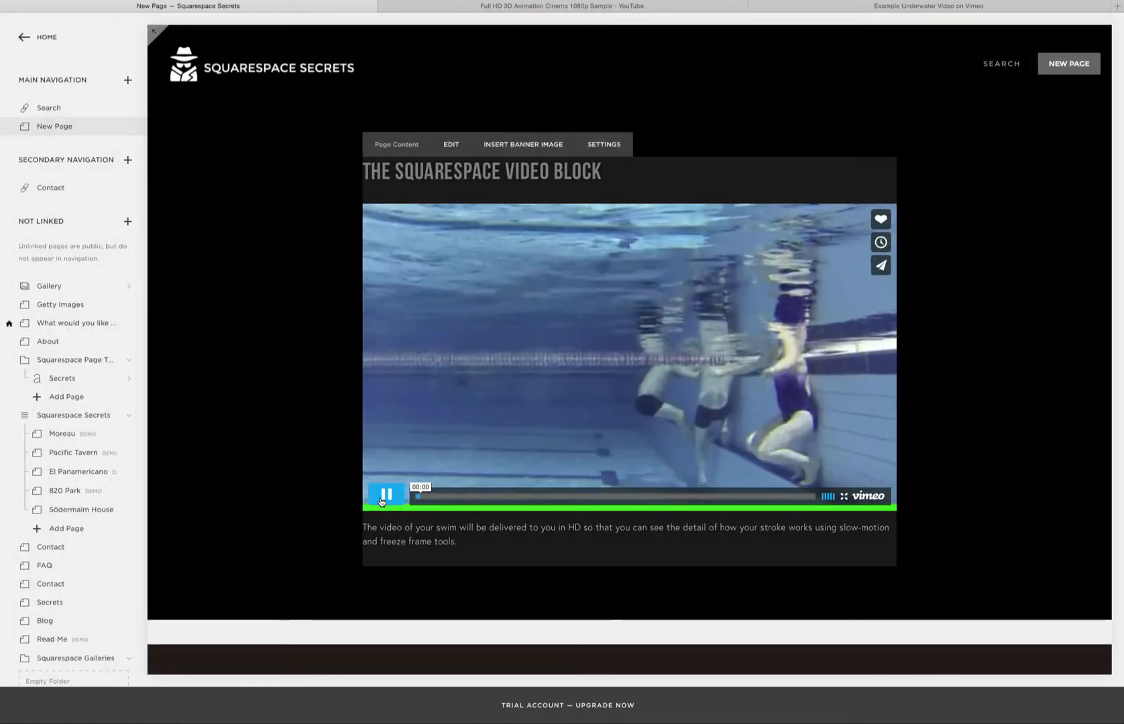
mouse_move(384, 502)
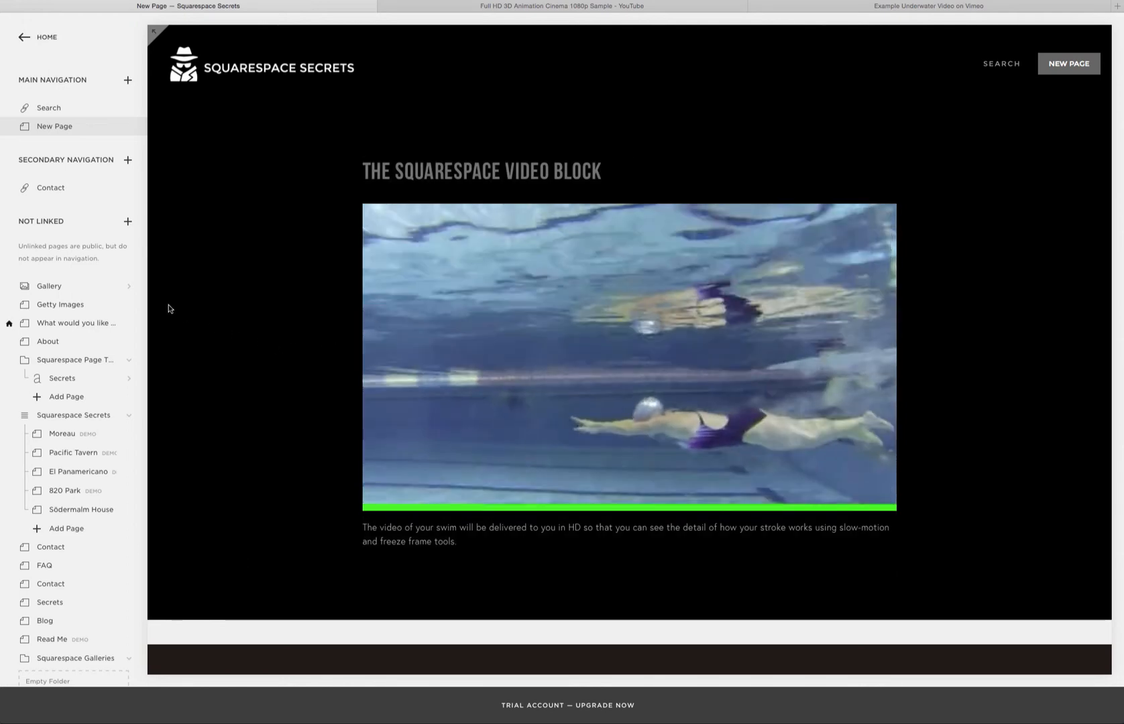
mouse_move(60, 287)
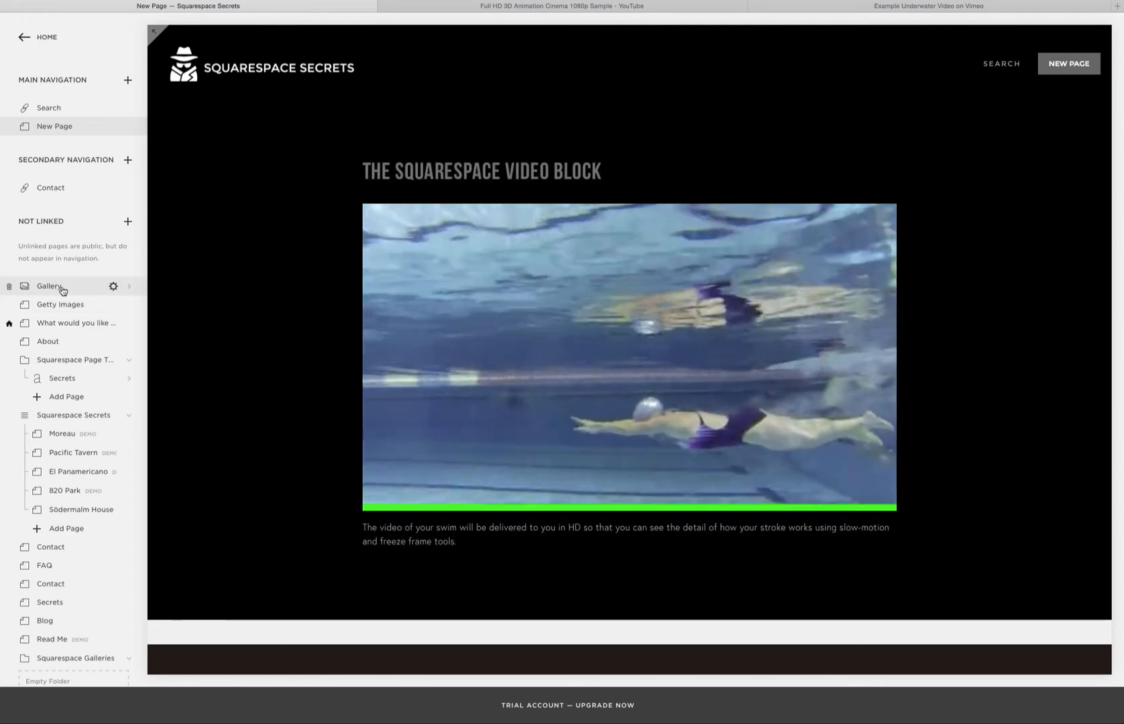
Open the Gallery page and start adding a video, then cancel the Edit Video dialog.
click(47, 286)
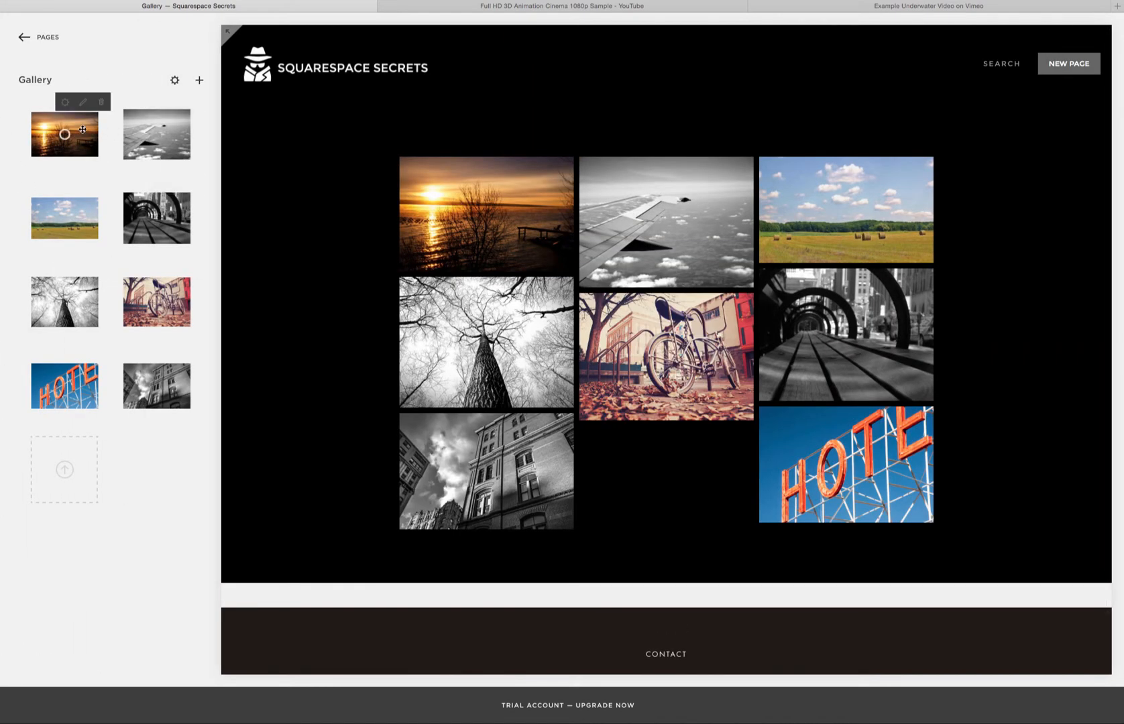
mouse_move(80, 381)
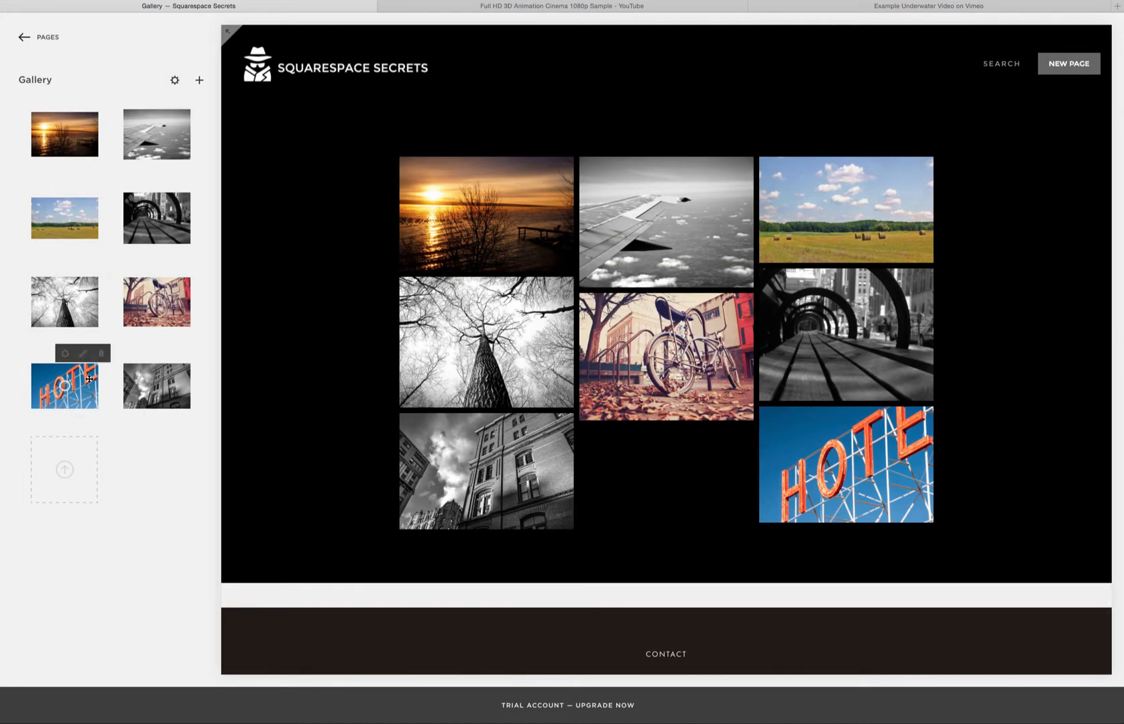
mouse_move(201, 82)
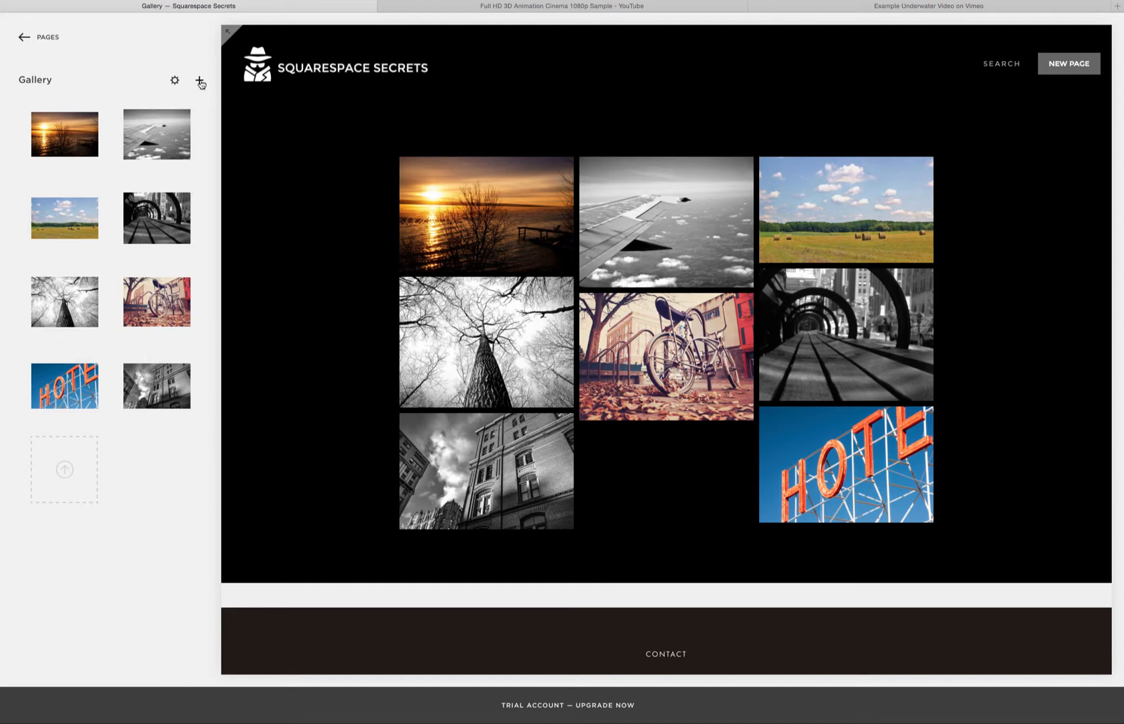
click(200, 80)
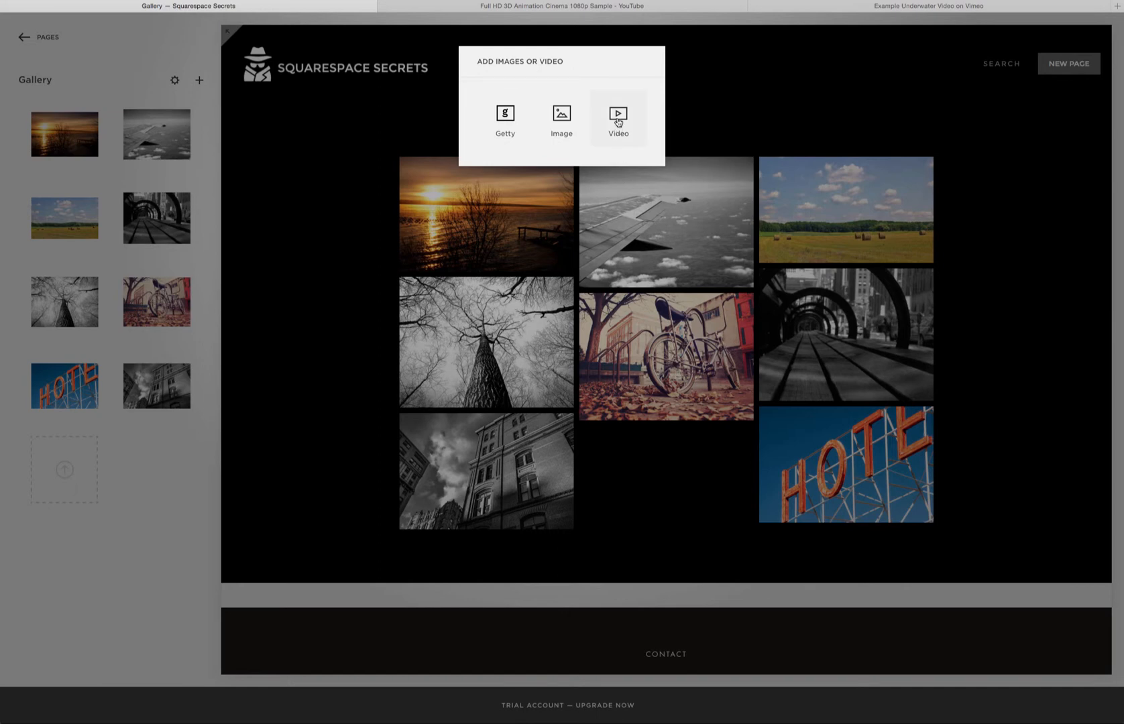
click(618, 112)
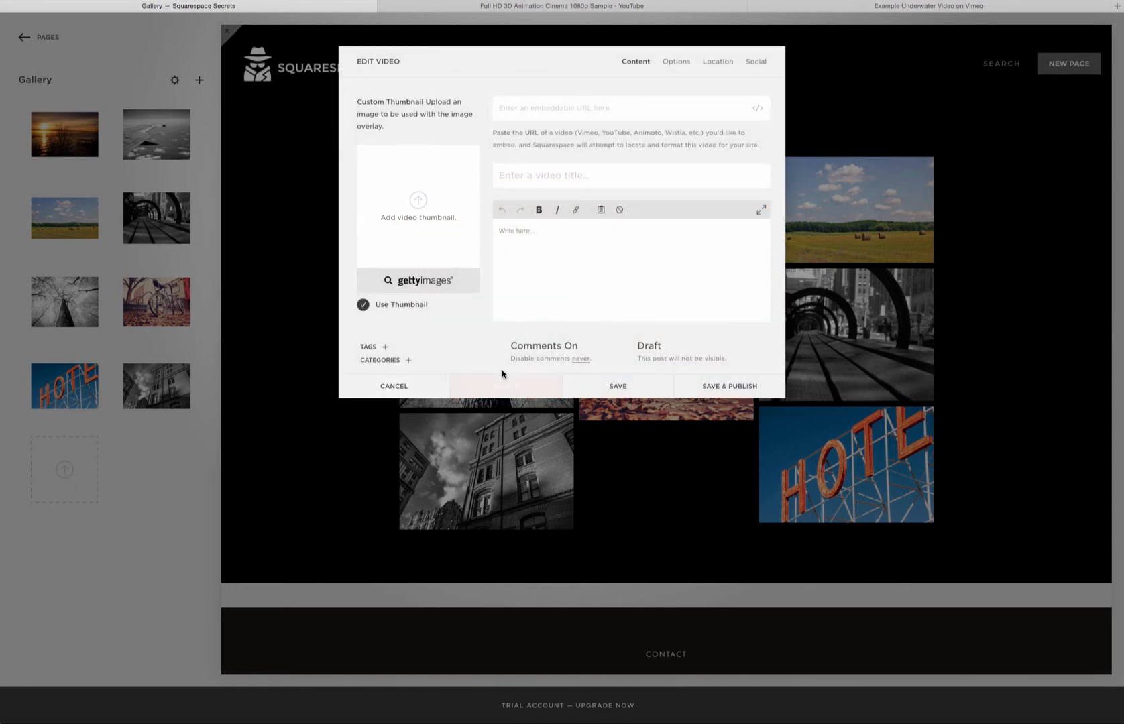
click(393, 387)
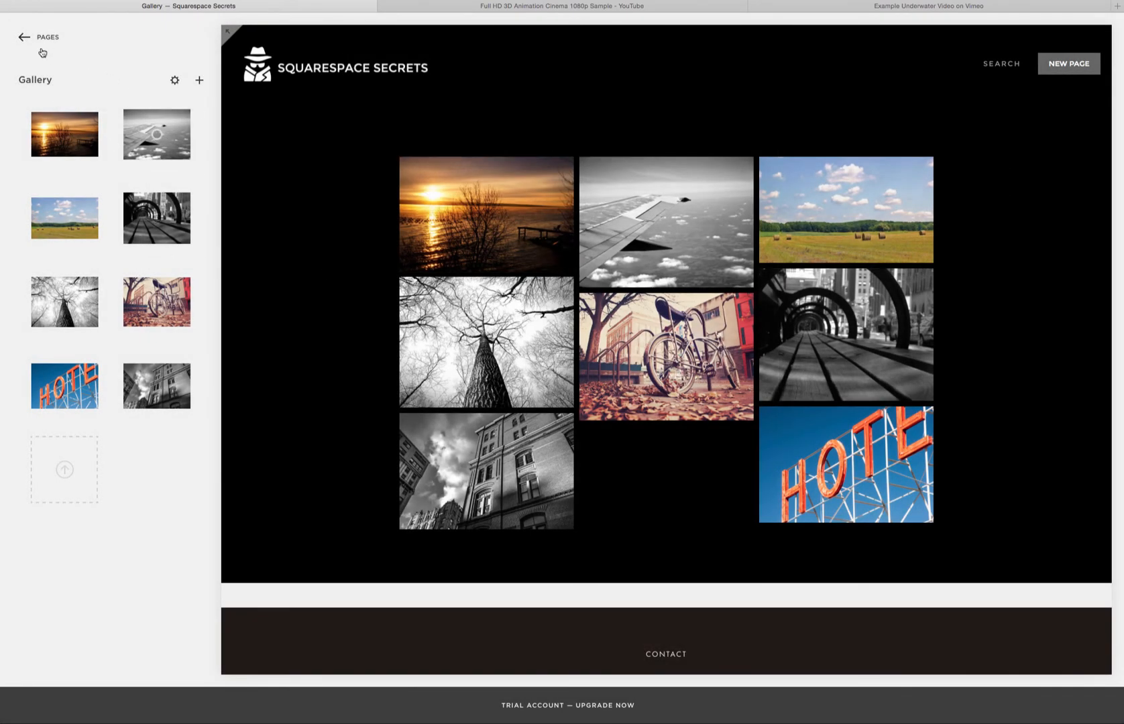
Go back to the Pages list and open New Page from Main Navigation.
click(24, 37)
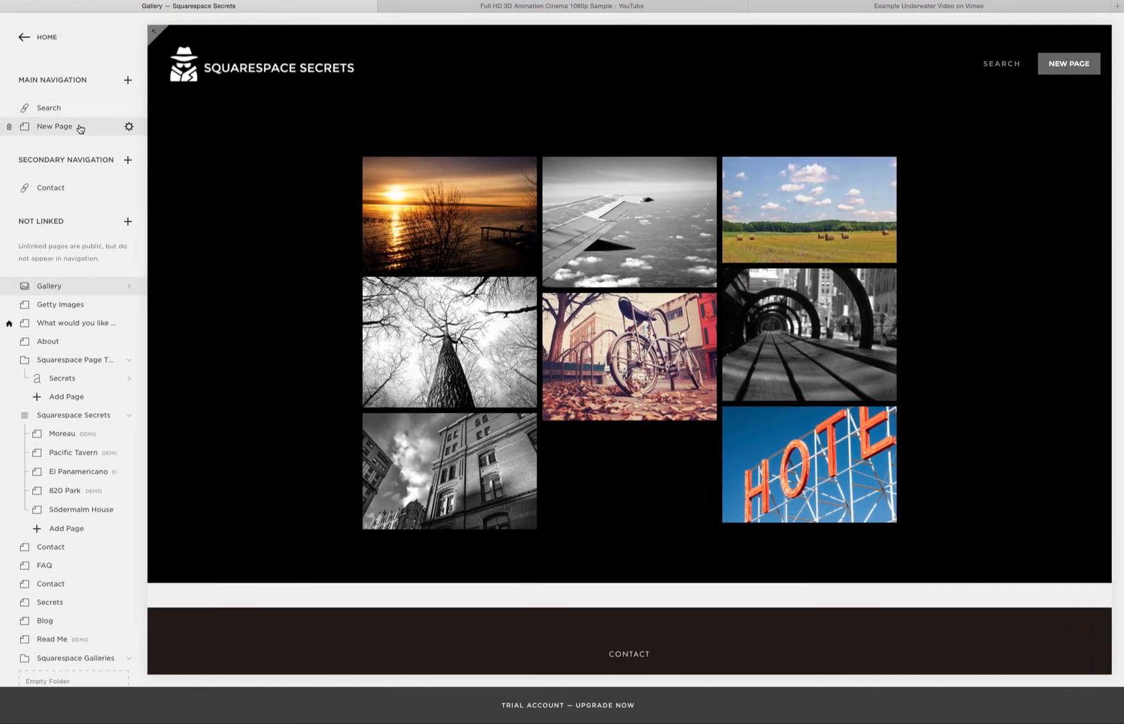
mouse_move(80, 291)
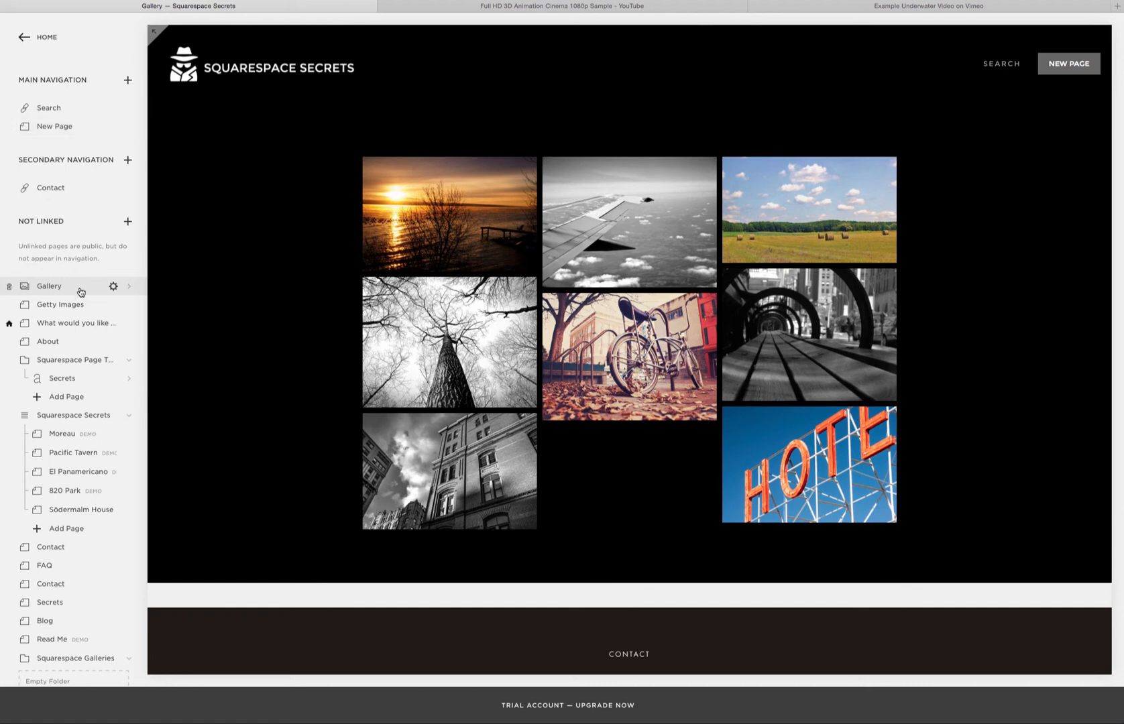
mouse_move(79, 292)
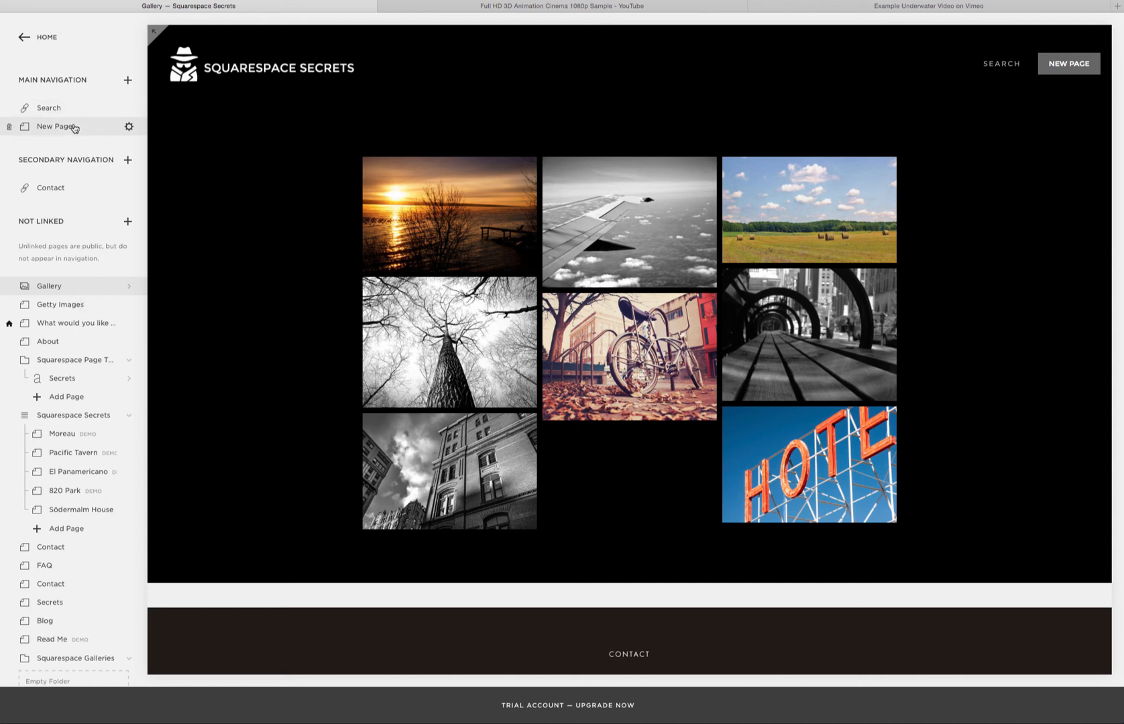
click(53, 126)
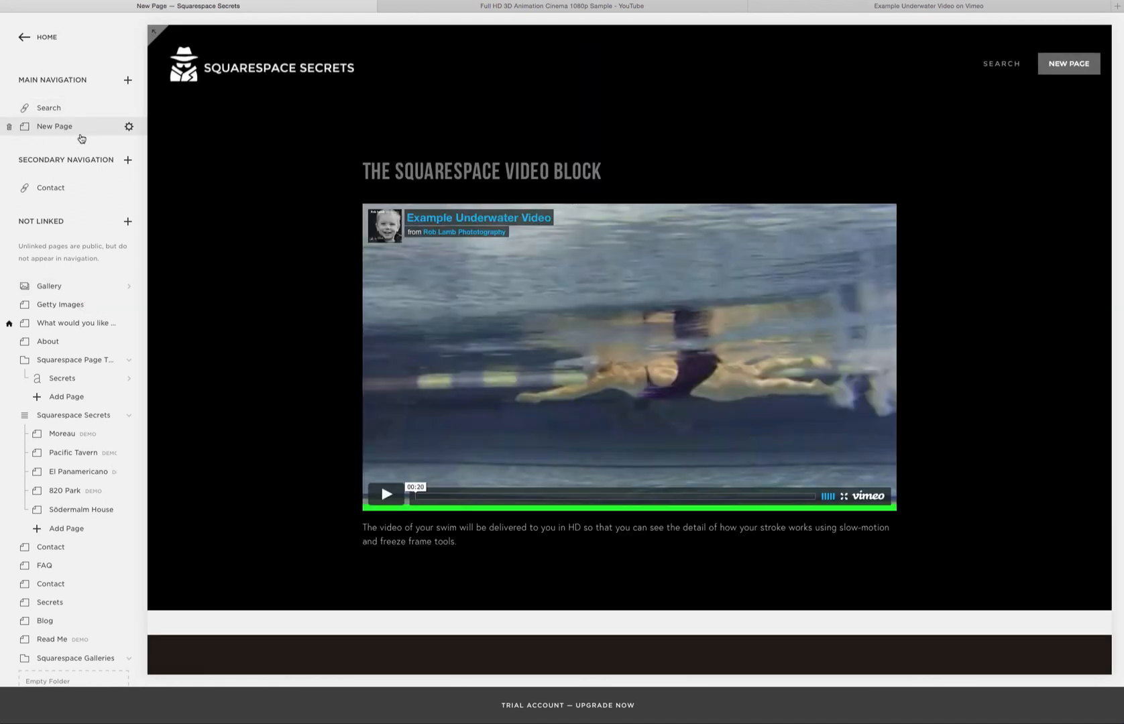